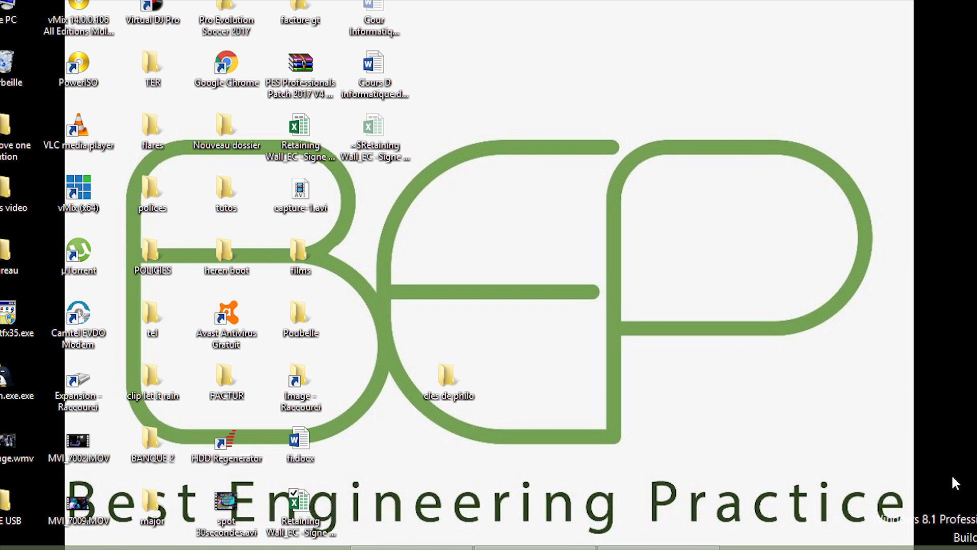
mouse_move(539, 539)
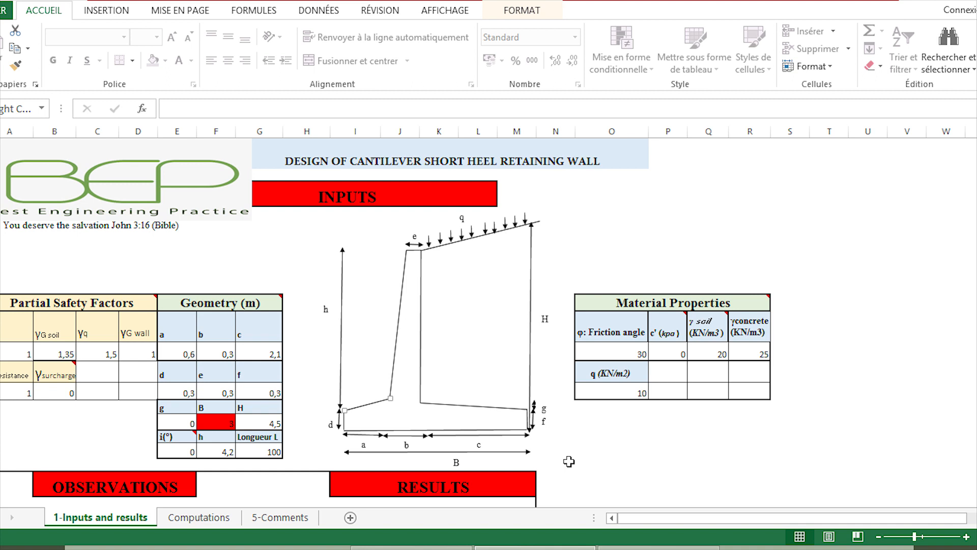
mouse_move(528, 329)
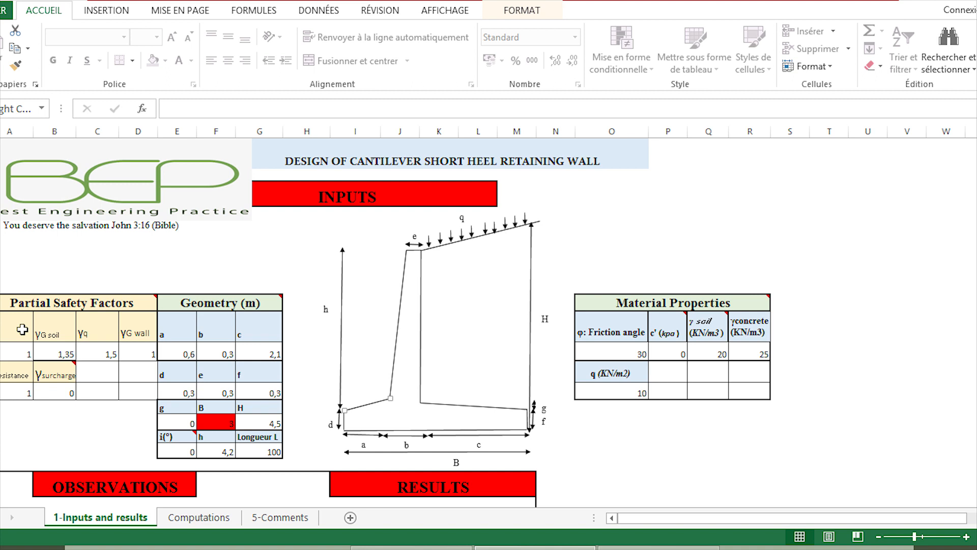
mouse_move(57, 352)
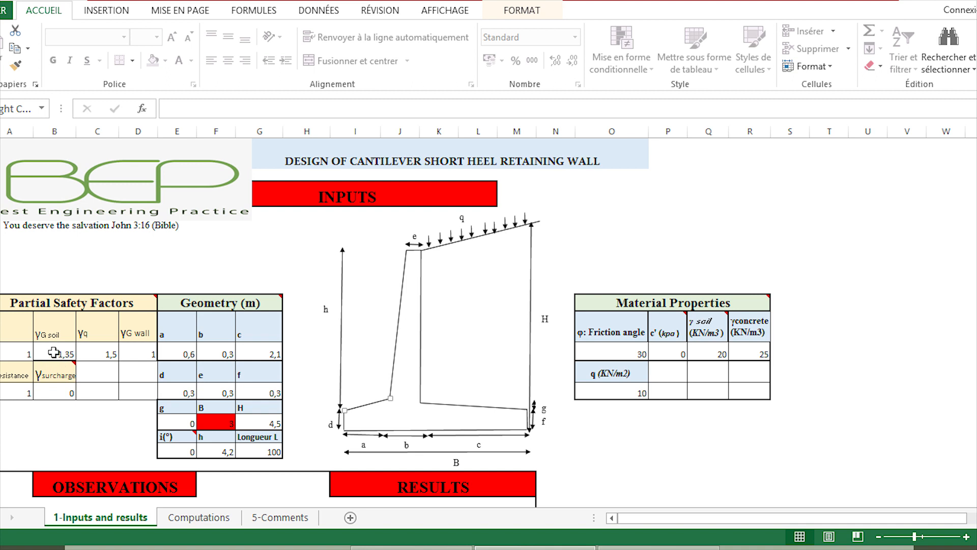
mouse_move(104, 345)
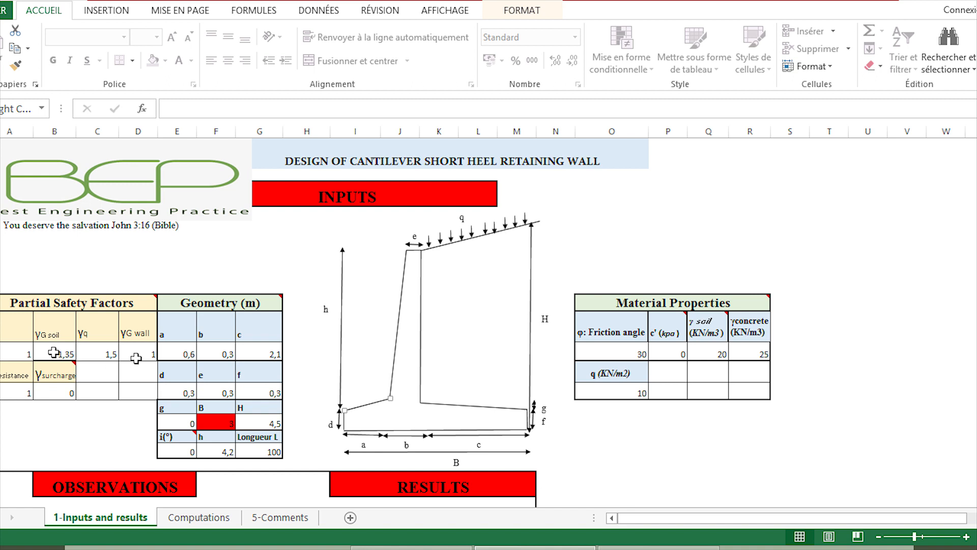
mouse_move(157, 357)
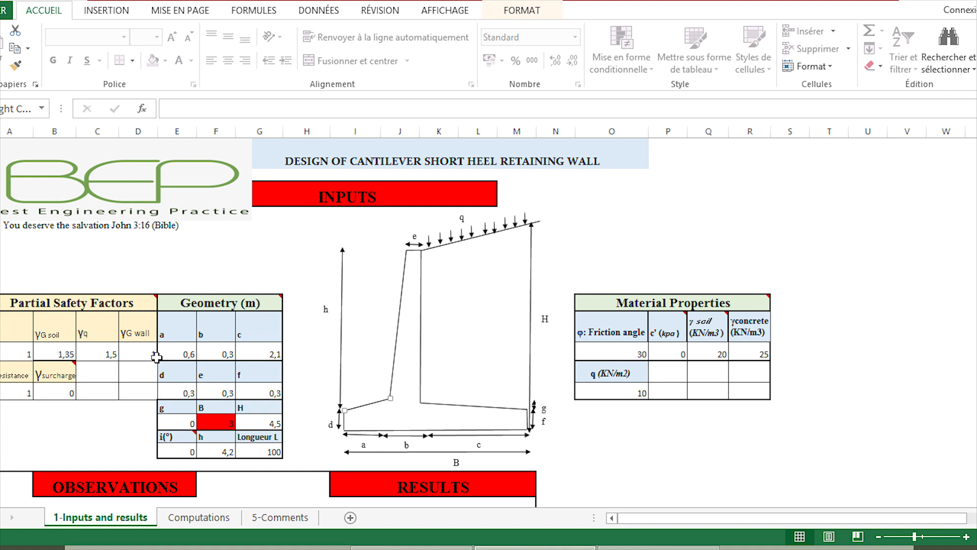
mouse_move(143, 368)
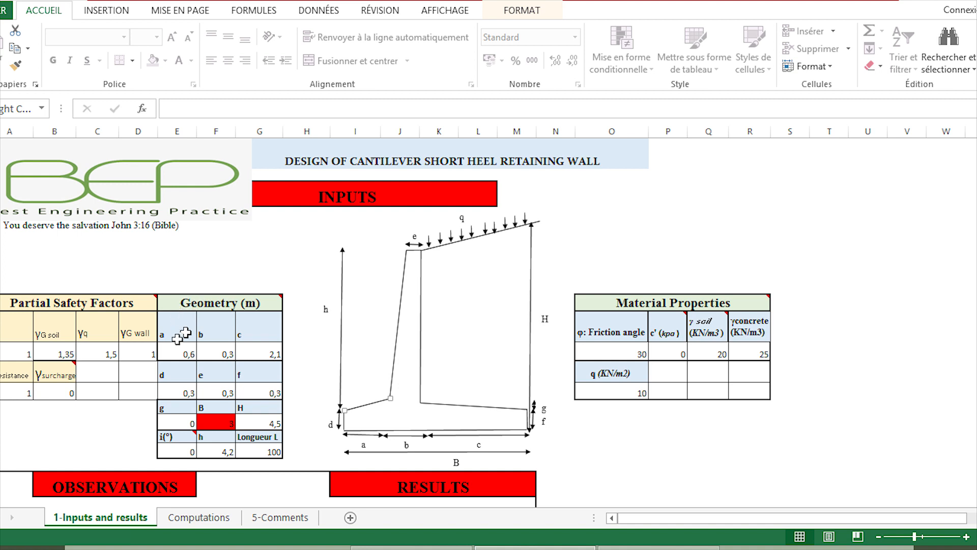
mouse_move(177, 335)
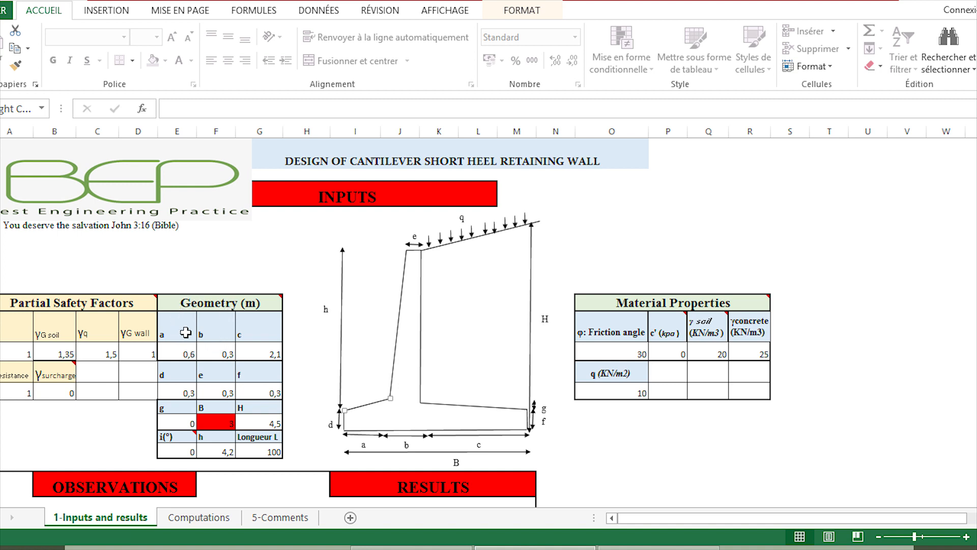
mouse_move(200, 376)
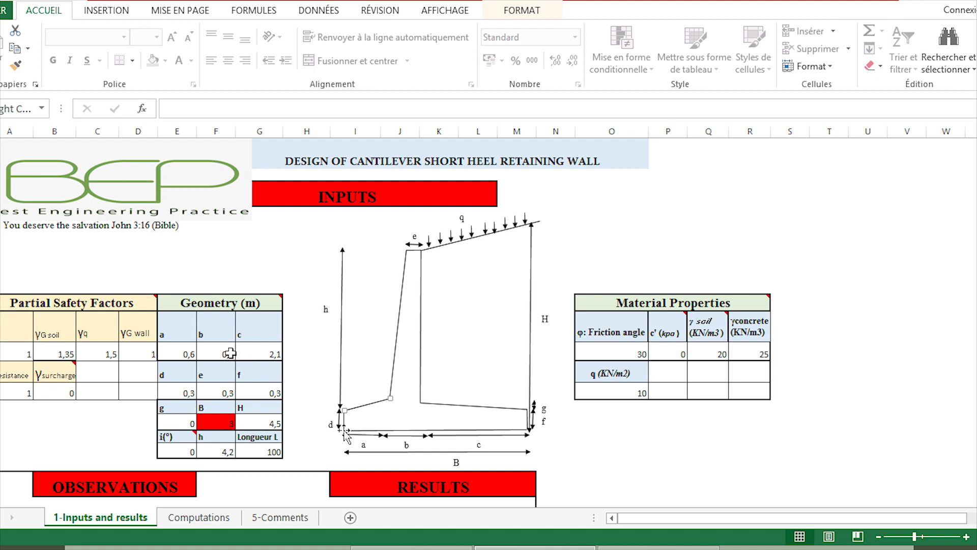
mouse_move(395, 453)
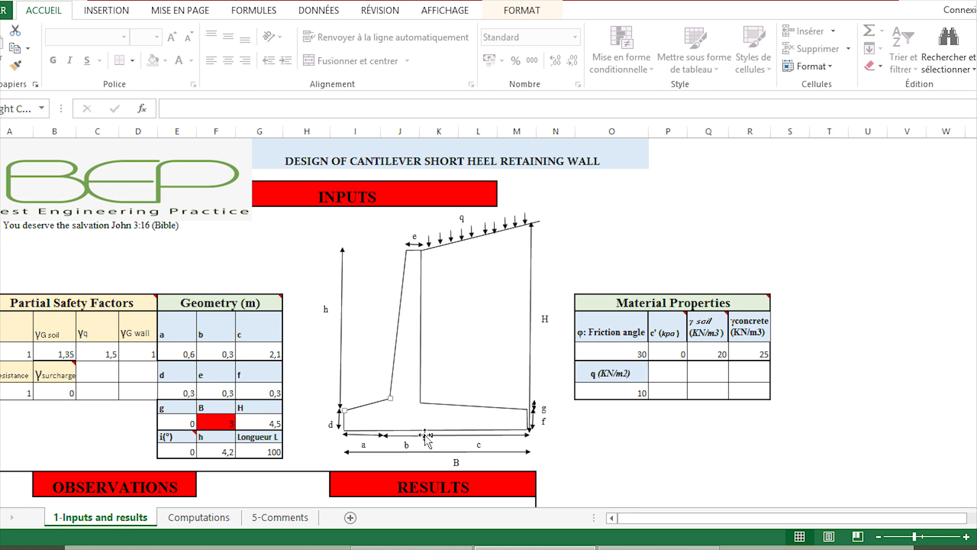
click(177, 353)
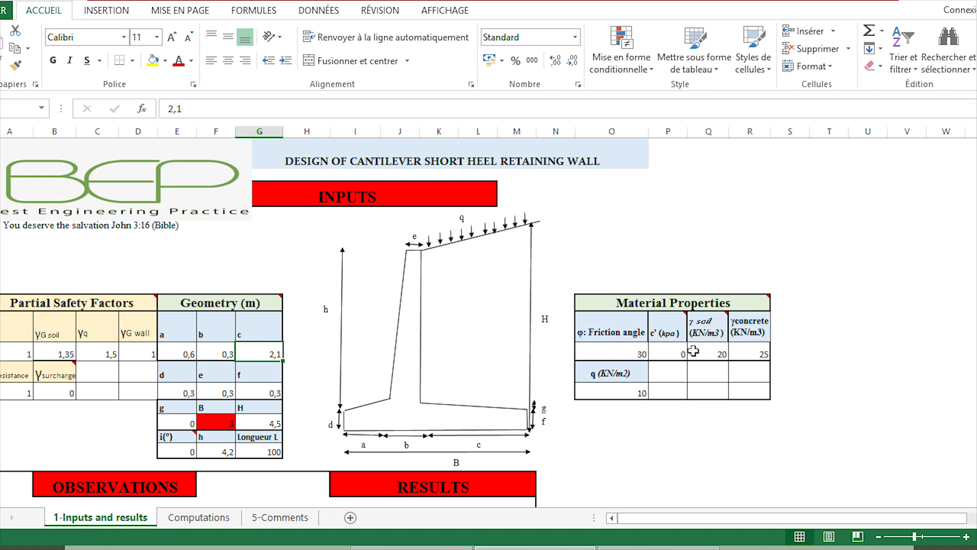
mouse_move(673, 351)
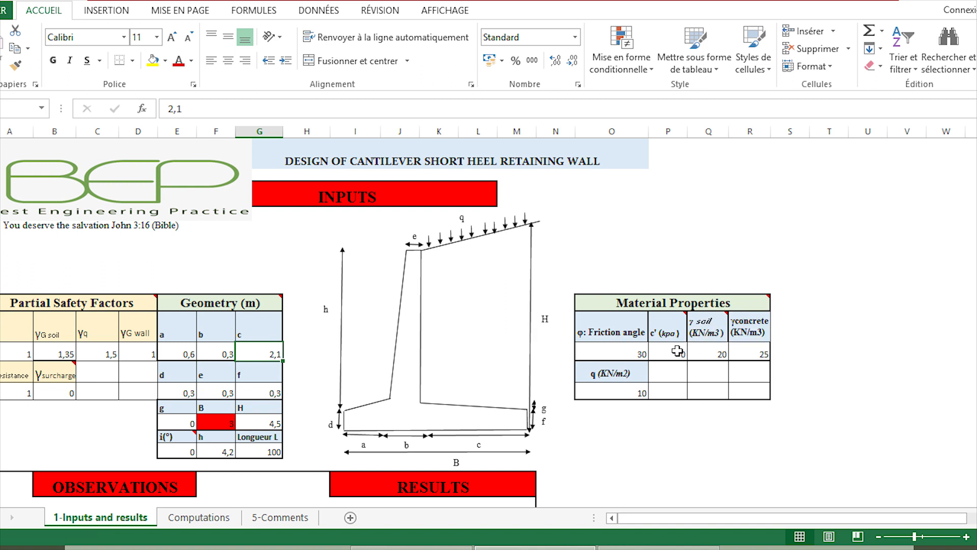
mouse_move(748, 353)
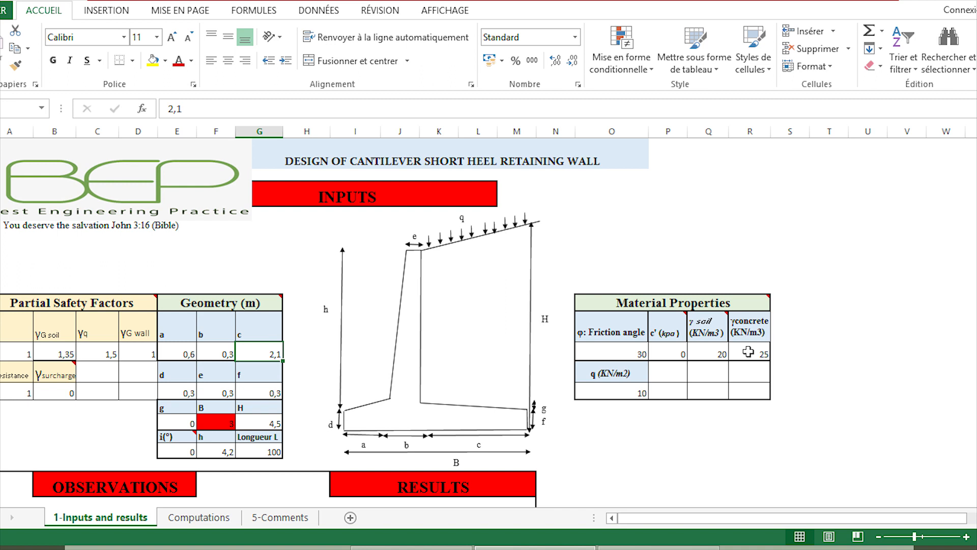
mouse_move(618, 393)
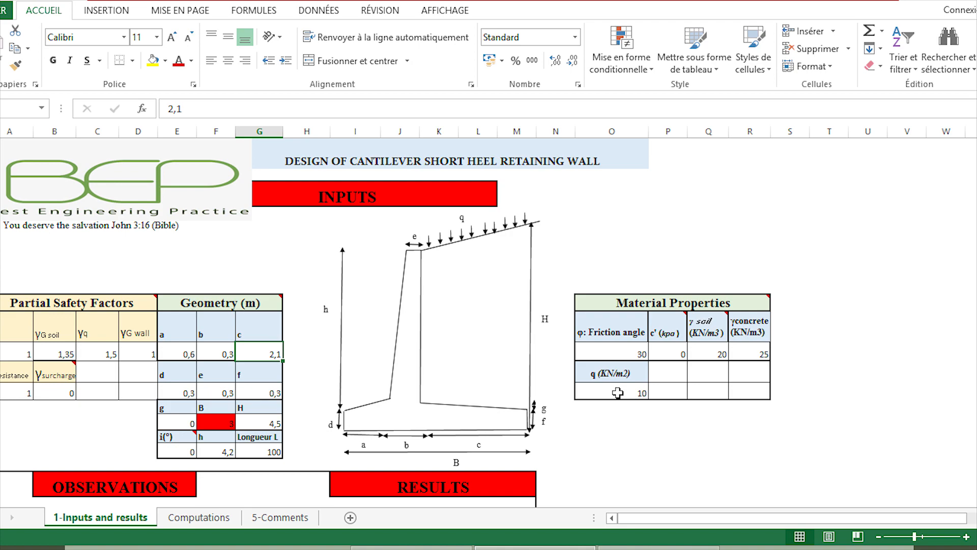
mouse_move(773, 305)
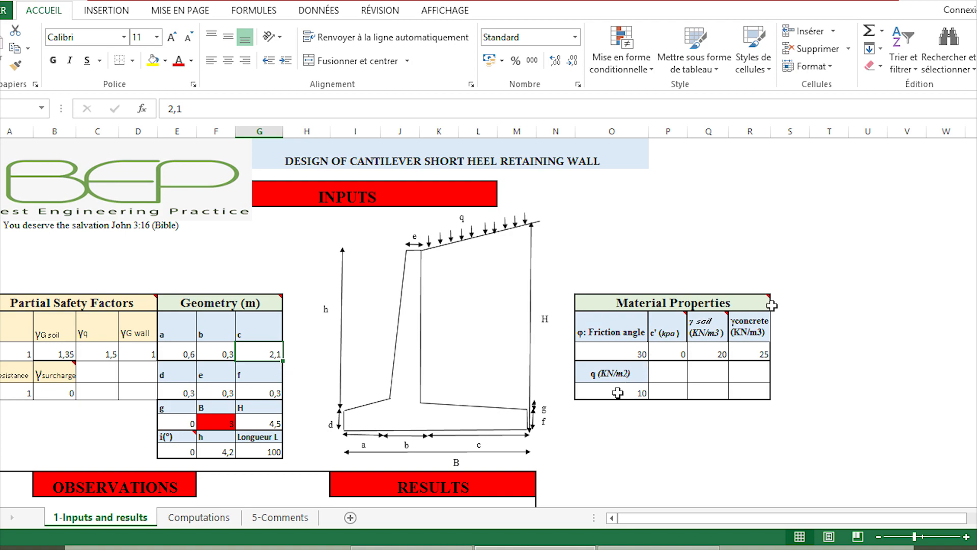
Scroll down to the Observations and Results tables showing all checks verified with safety factors 1.52 sliding, 2.95 toppling, 1.59 bearing.
scroll(down, 3)
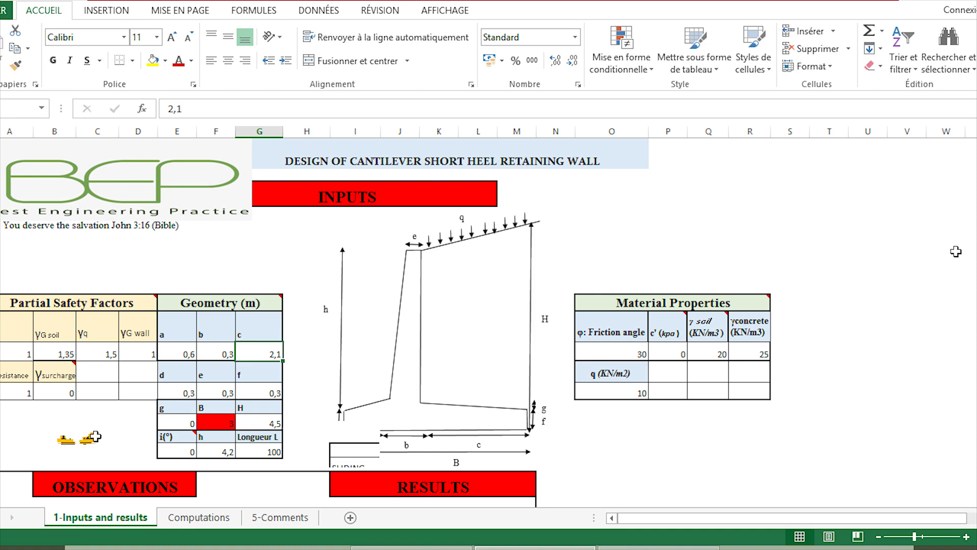
scroll(down, 3)
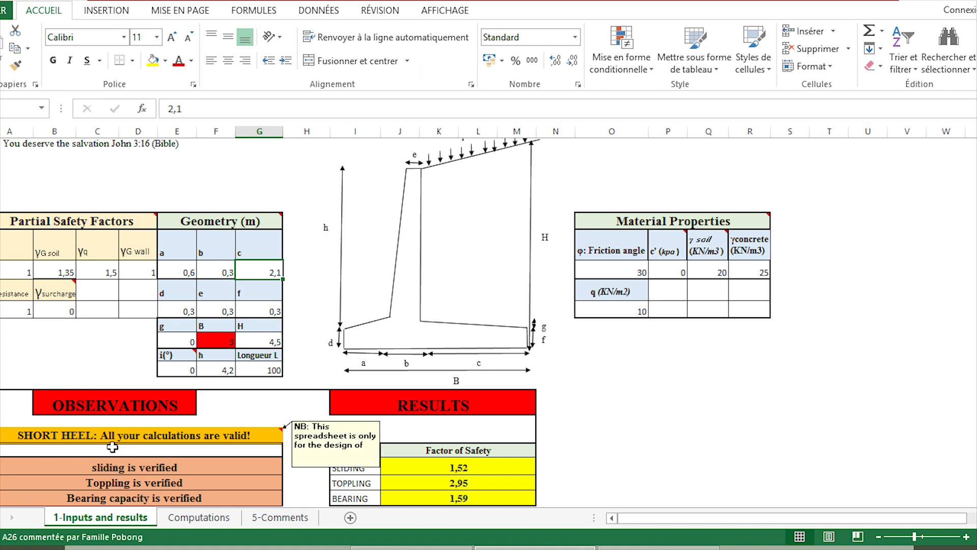
mouse_move(94, 438)
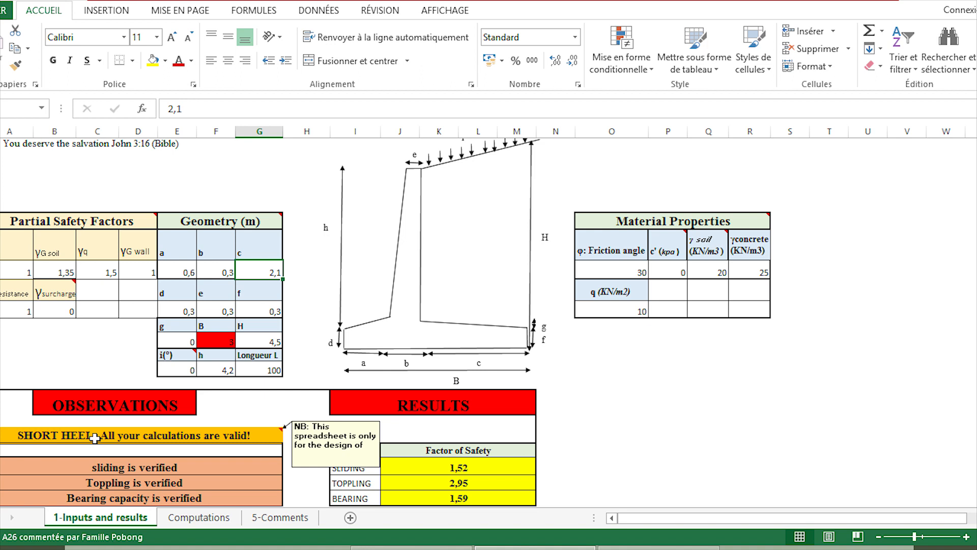
mouse_move(55, 505)
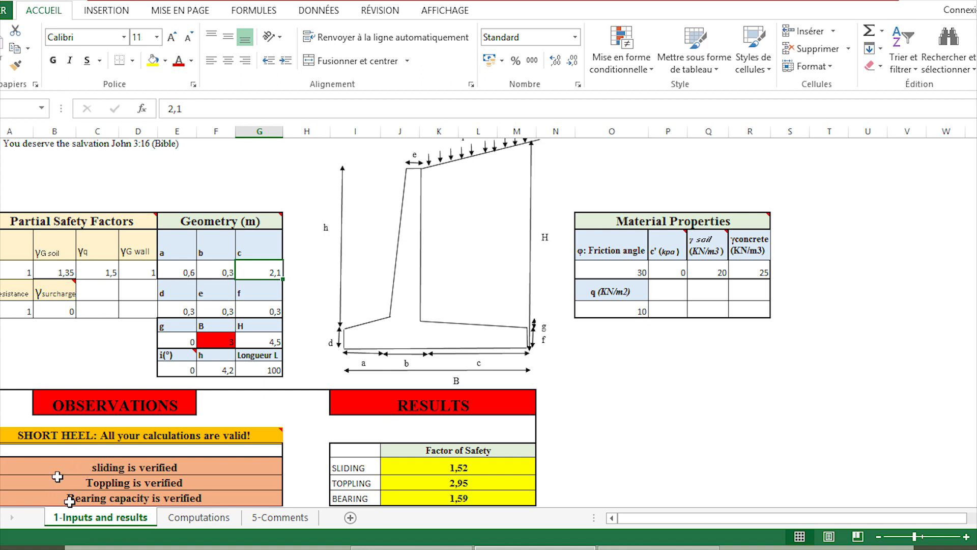
mouse_move(181, 436)
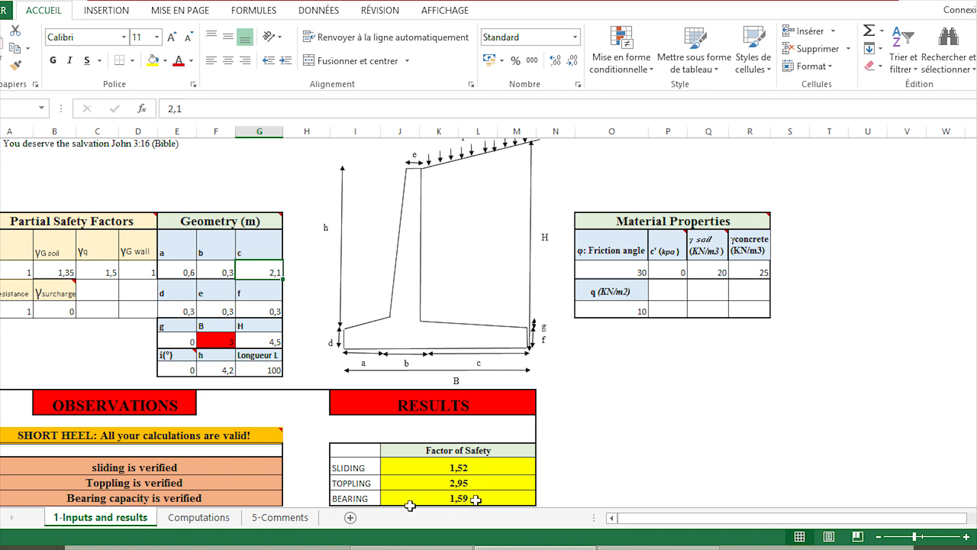
mouse_move(481, 478)
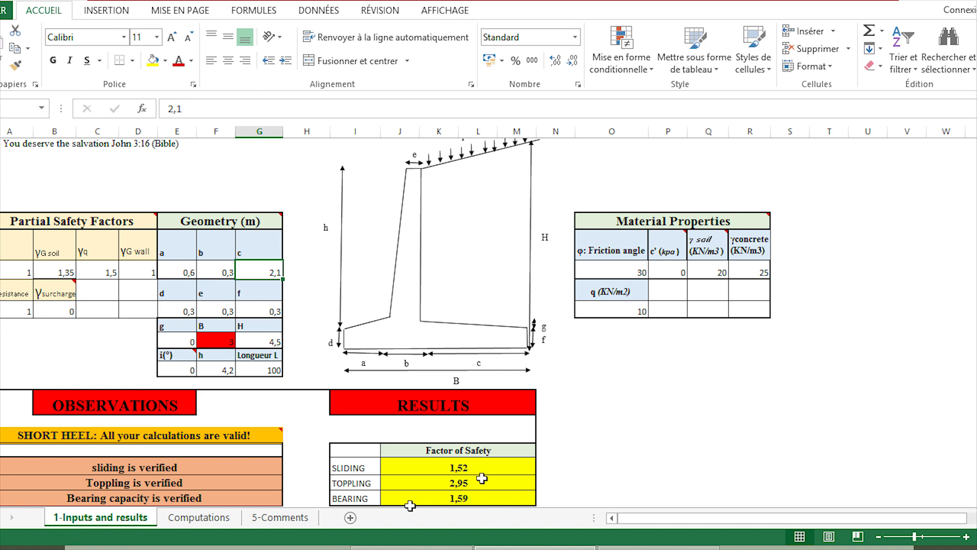
mouse_move(484, 499)
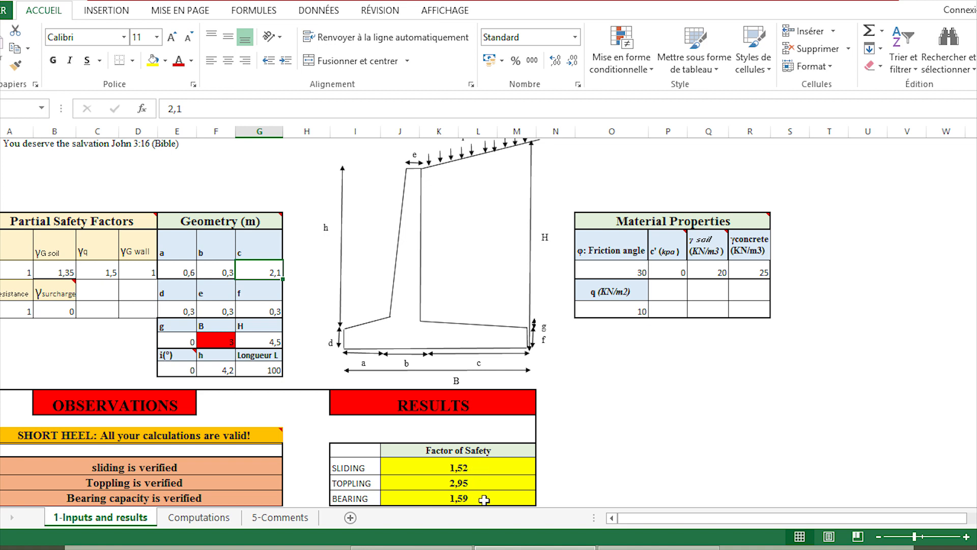
mouse_move(481, 484)
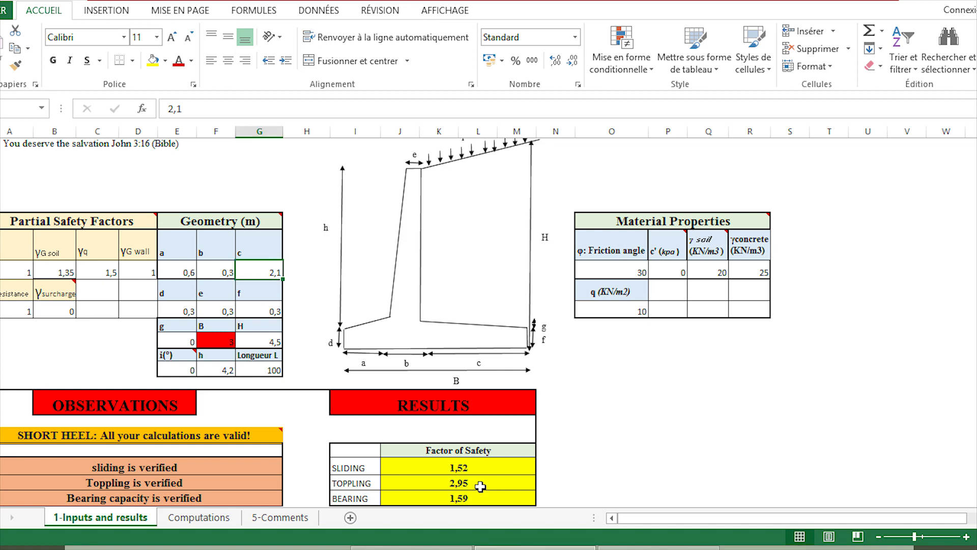
mouse_move(260, 470)
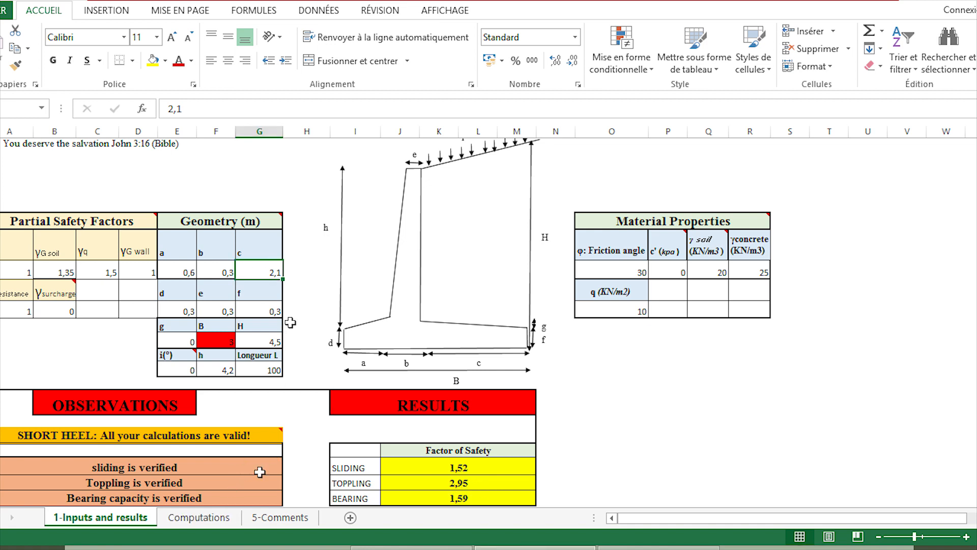
mouse_move(294, 251)
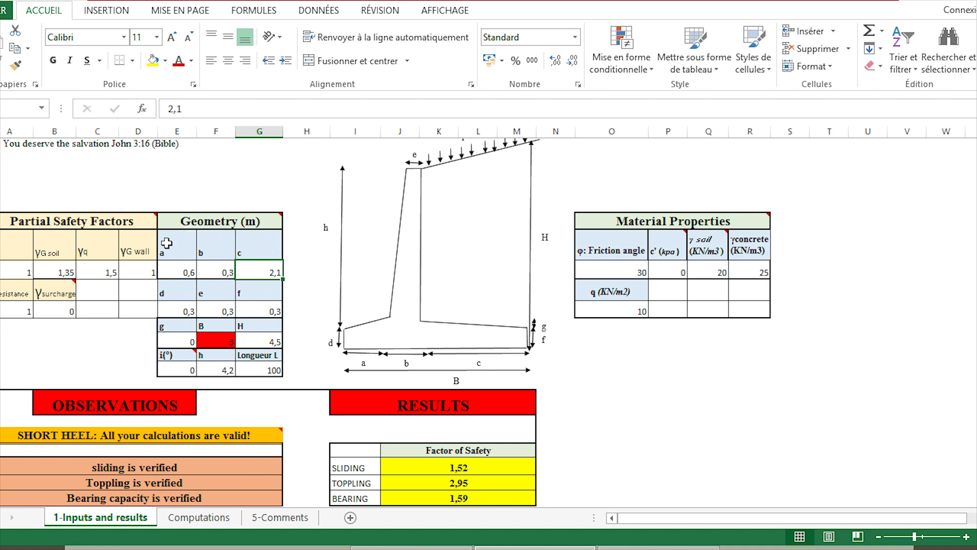
mouse_move(152, 447)
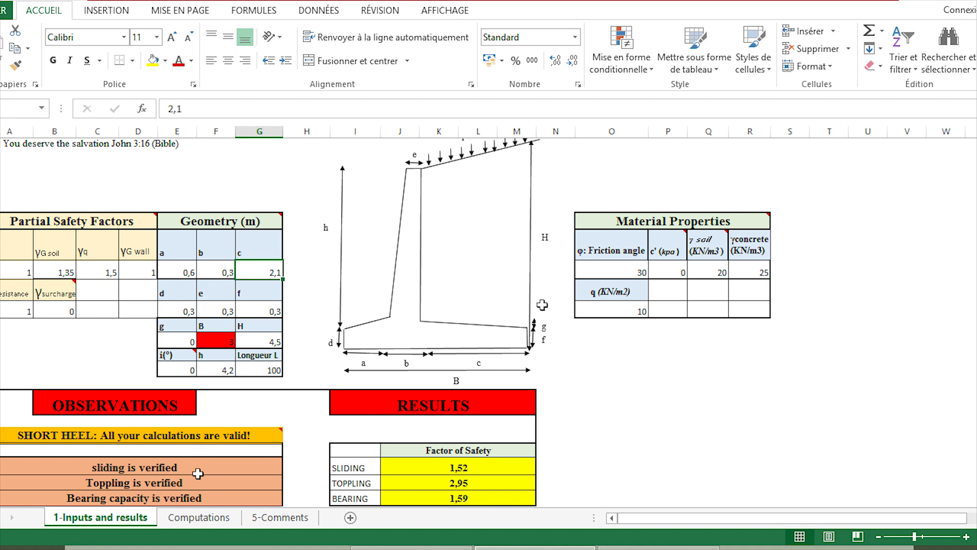
mouse_move(241, 472)
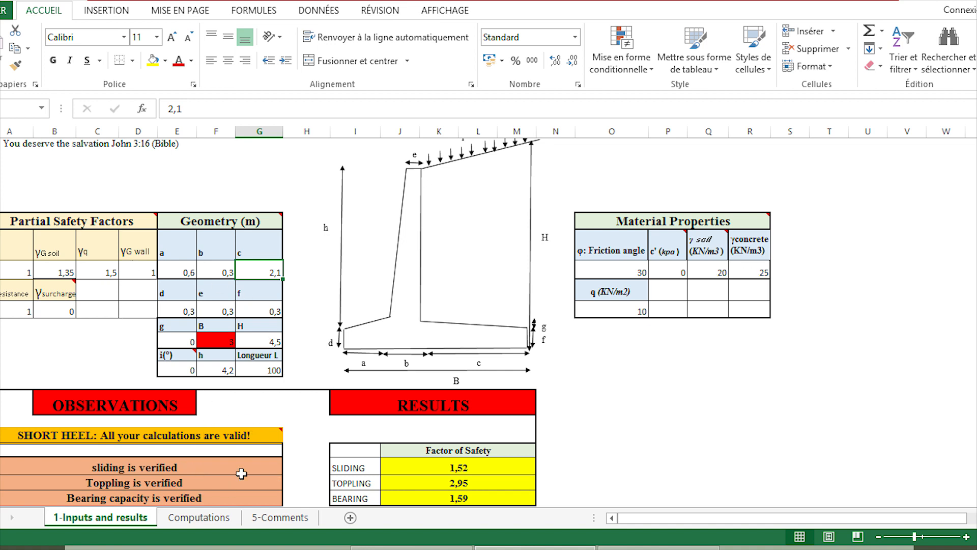
mouse_move(446, 467)
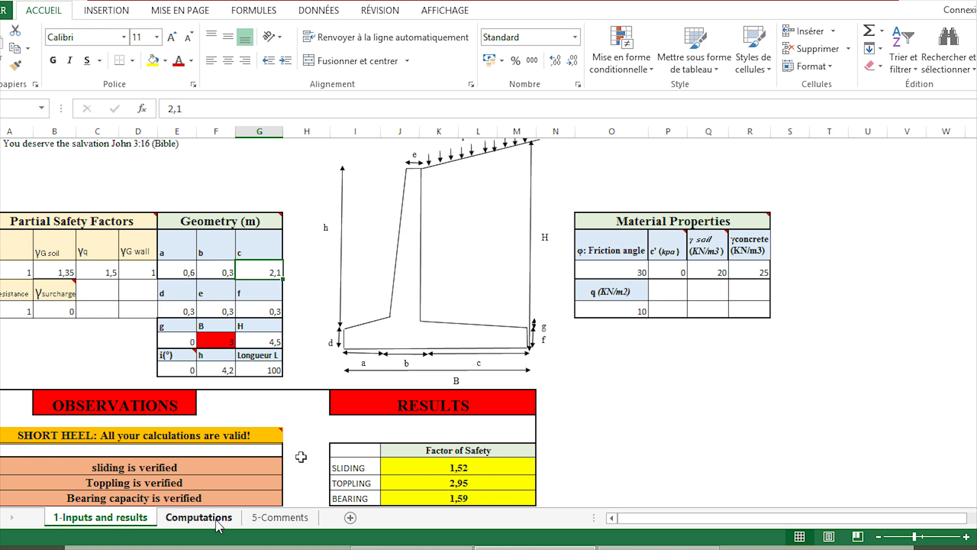
click(199, 517)
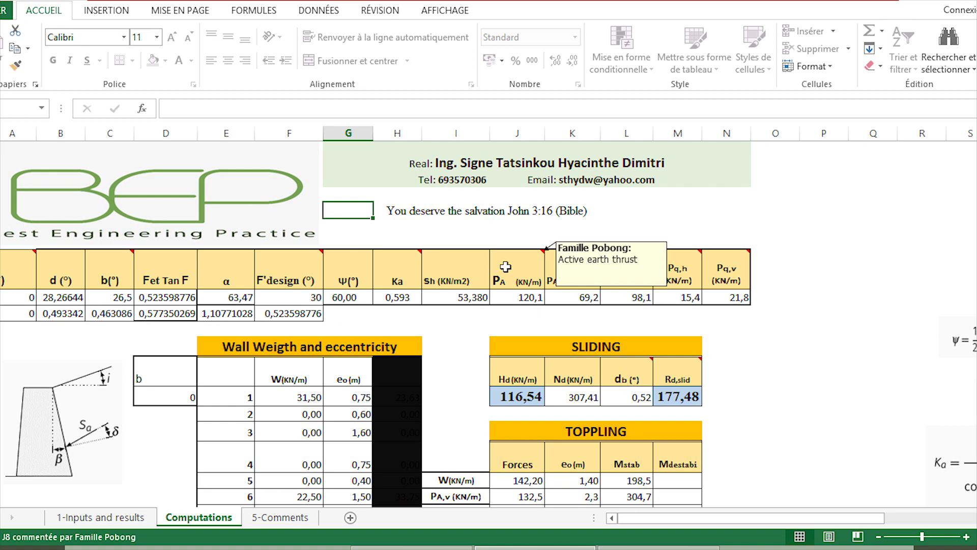
mouse_move(362, 342)
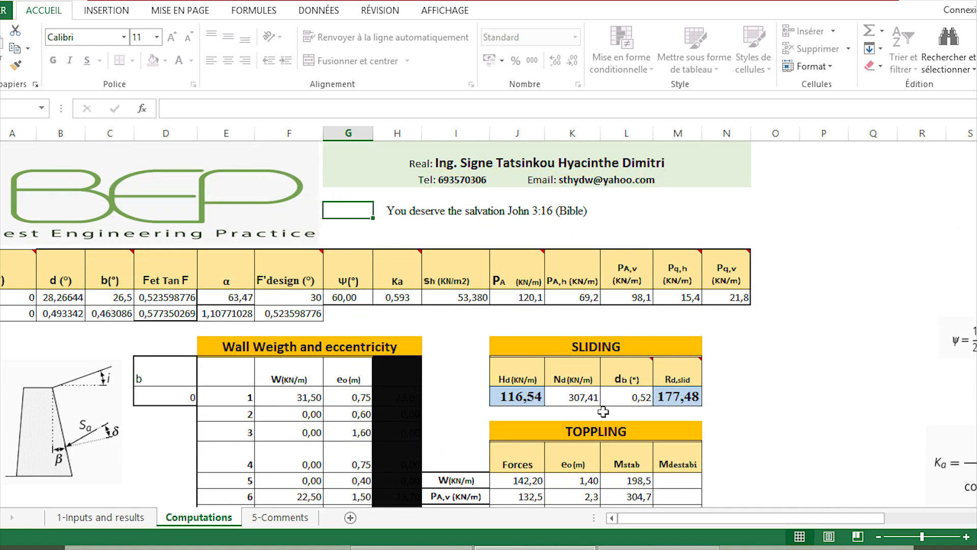
mouse_move(348, 269)
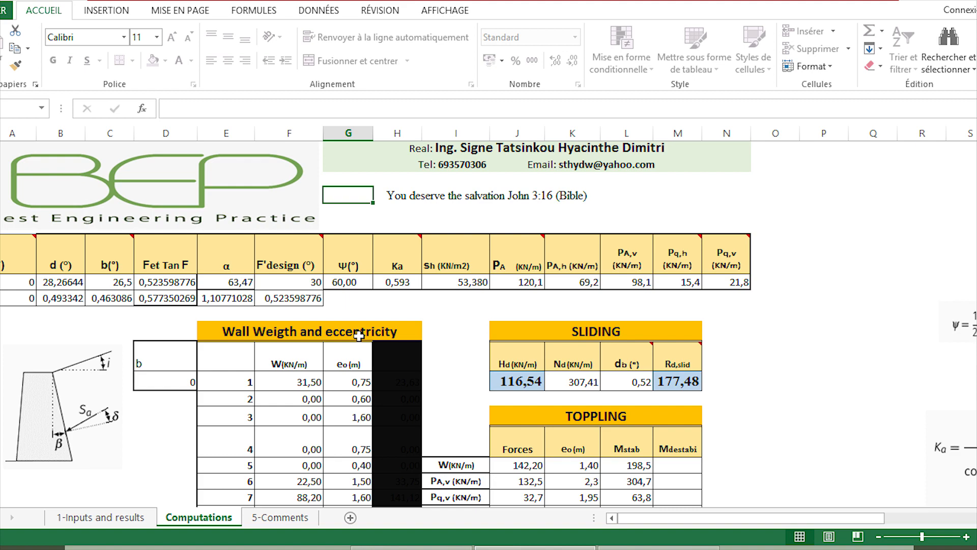
click(100, 517)
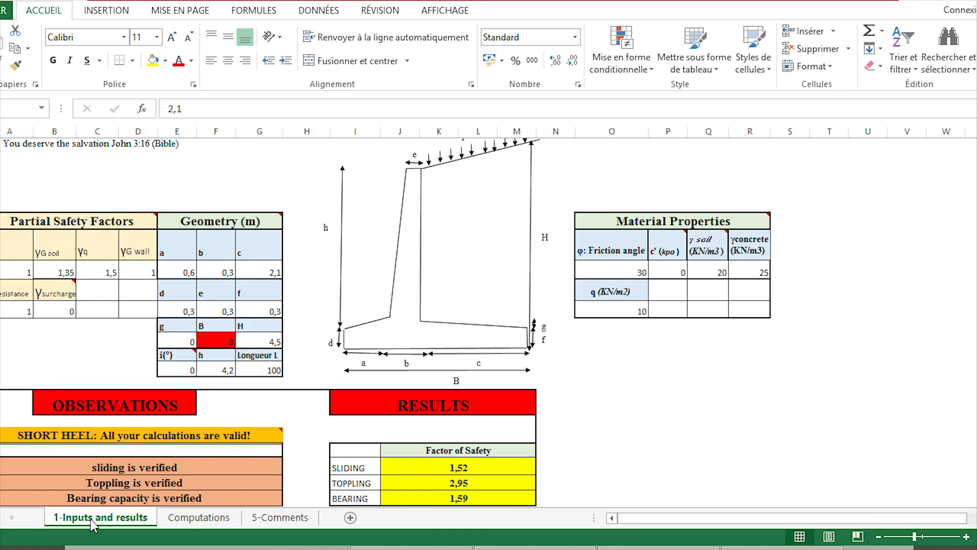